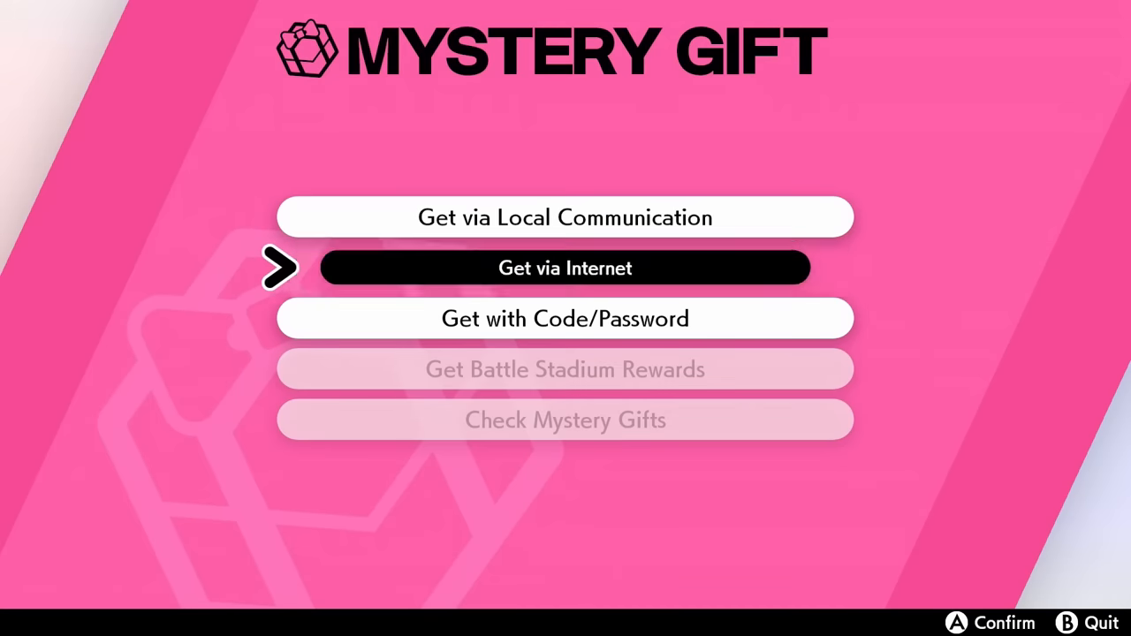
# Leave the Mystery Gift menu and browse the 10th Anniversary event page to Charizard and Pikachu
pyautogui.click(566, 269)
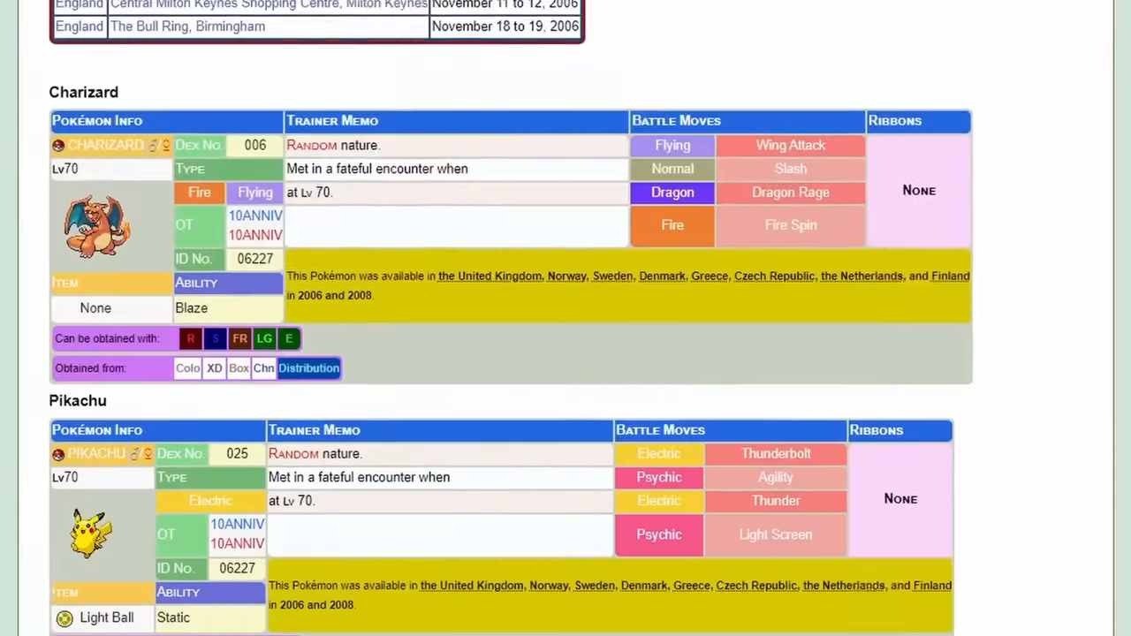
pyautogui.scroll(-3)
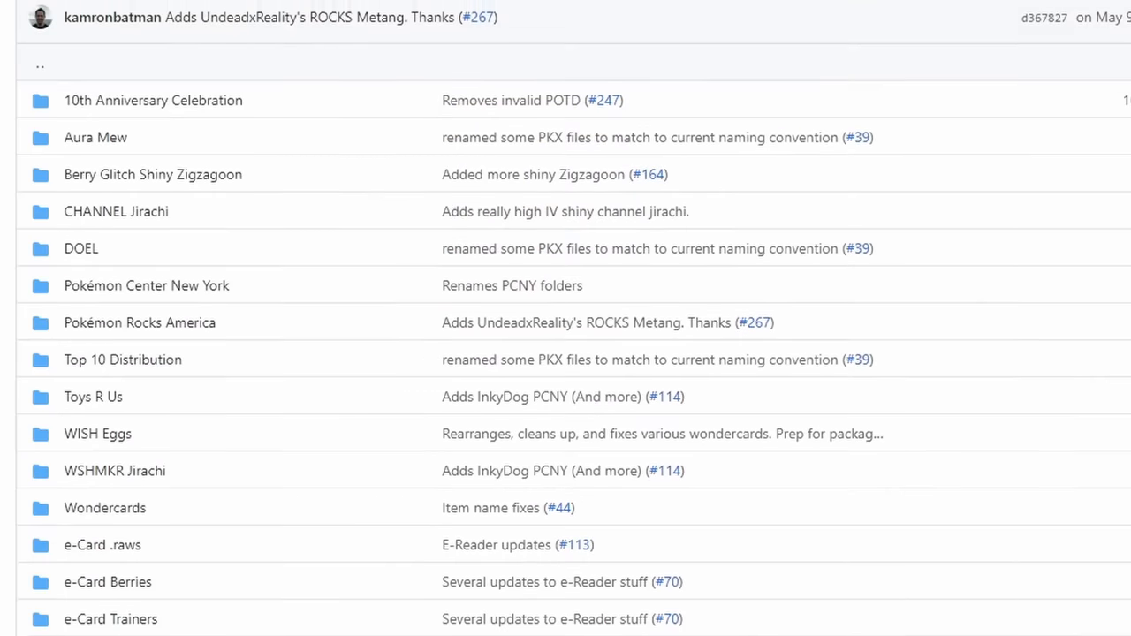
pyautogui.scroll(-3)
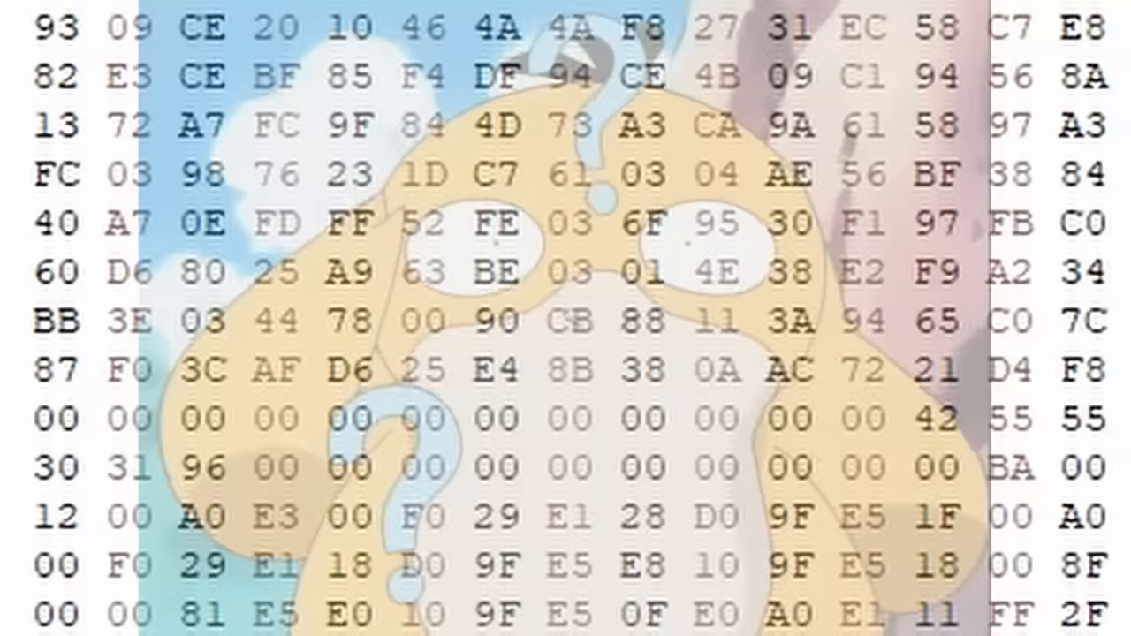
# Scroll the IDA View-A disassembly through routines sub_2010000 and sub_2010048
pyautogui.scroll(-3)
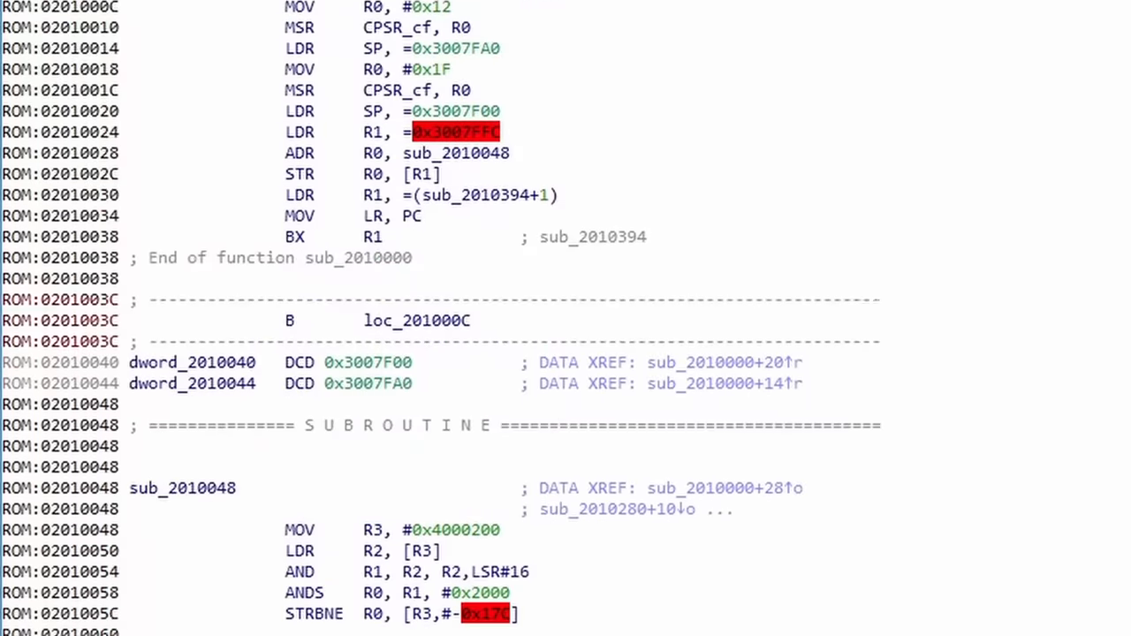
pyautogui.scroll(-3)
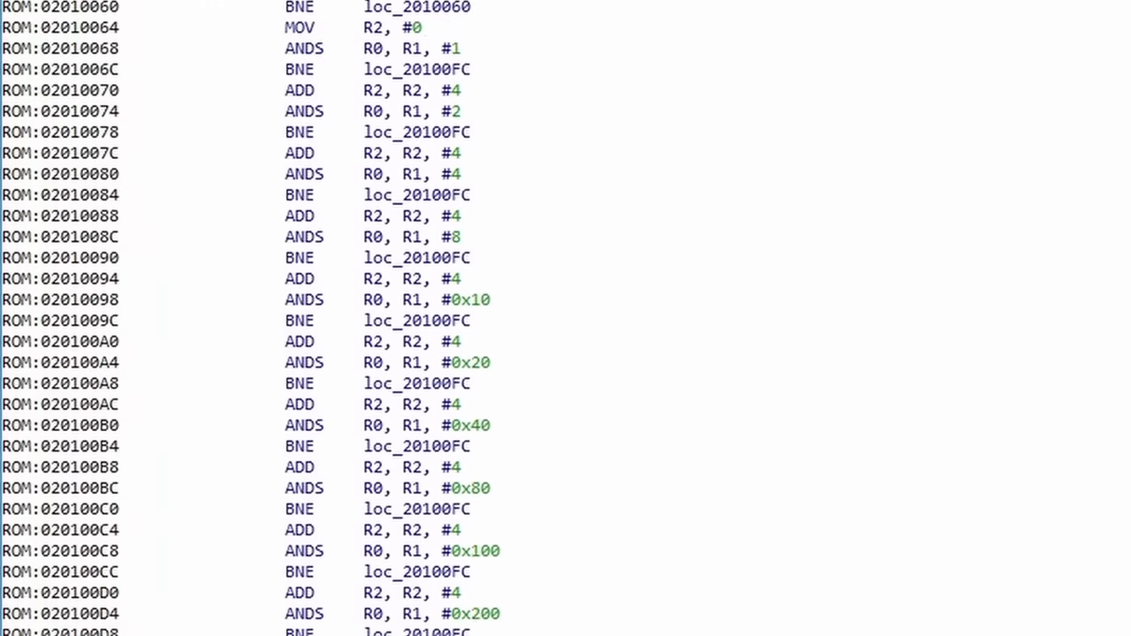
pyautogui.scroll(-3)
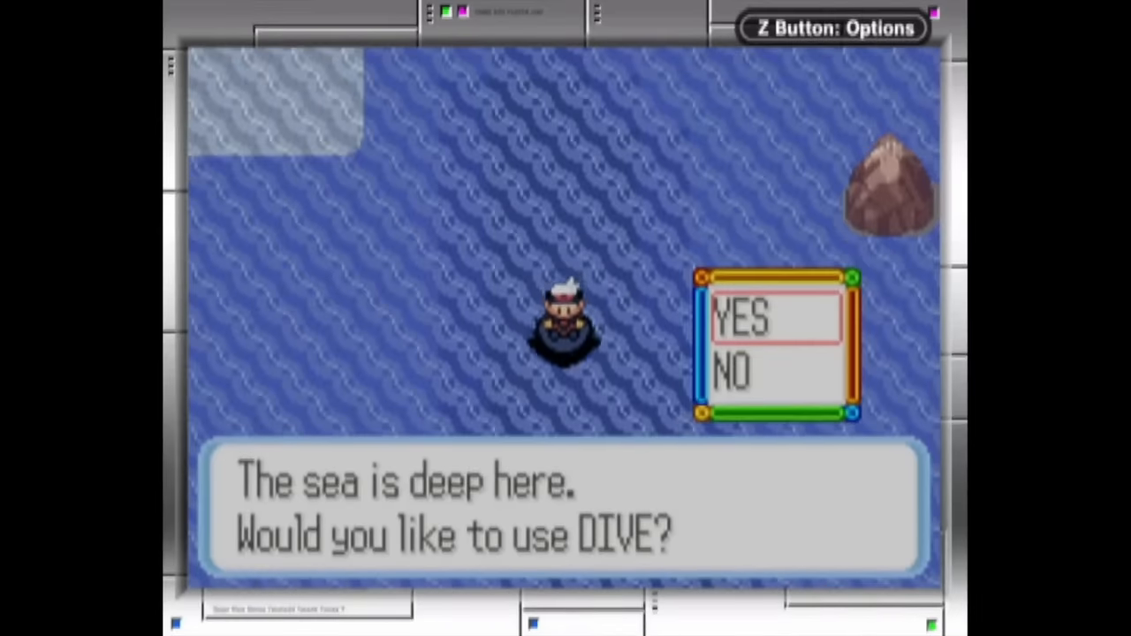
pyautogui.click(740, 320)
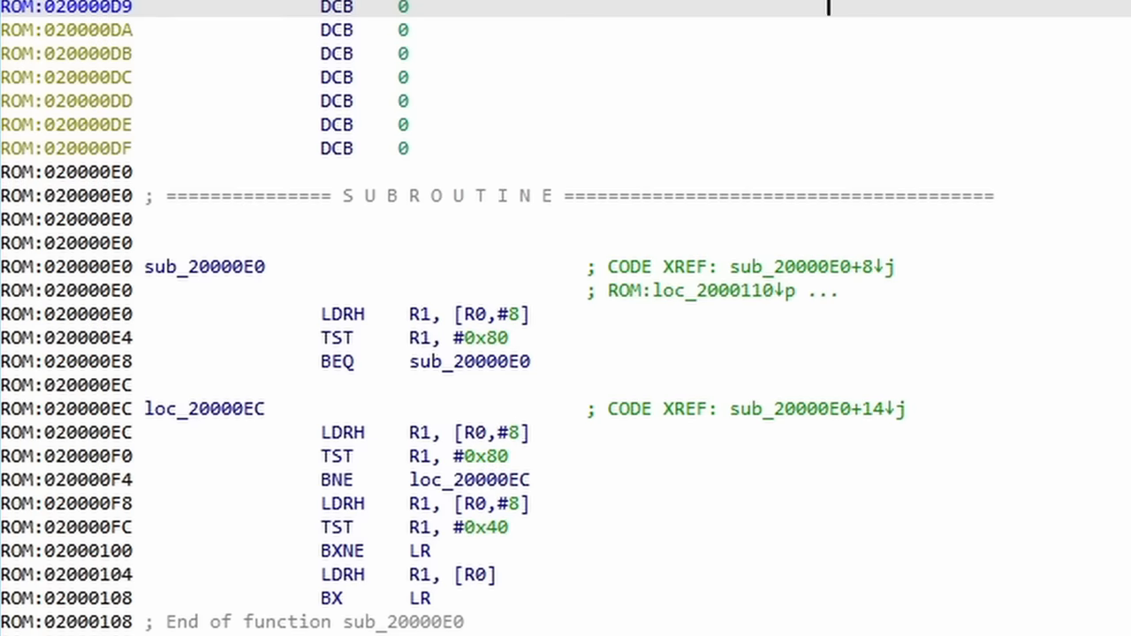
pyautogui.scroll(-3)
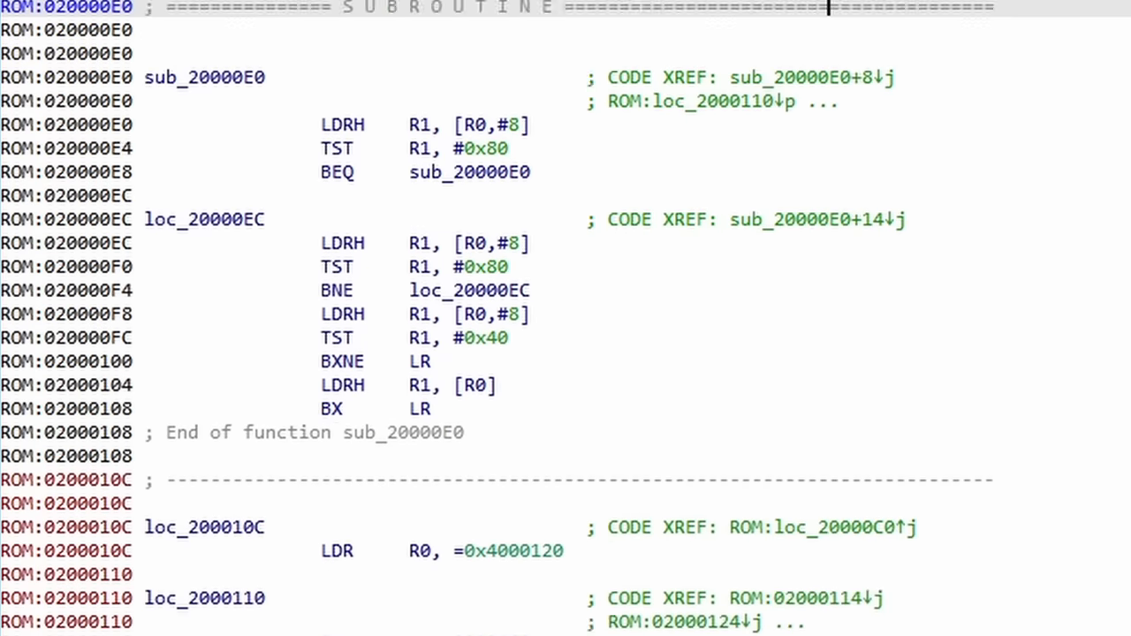
pyautogui.scroll(-3)
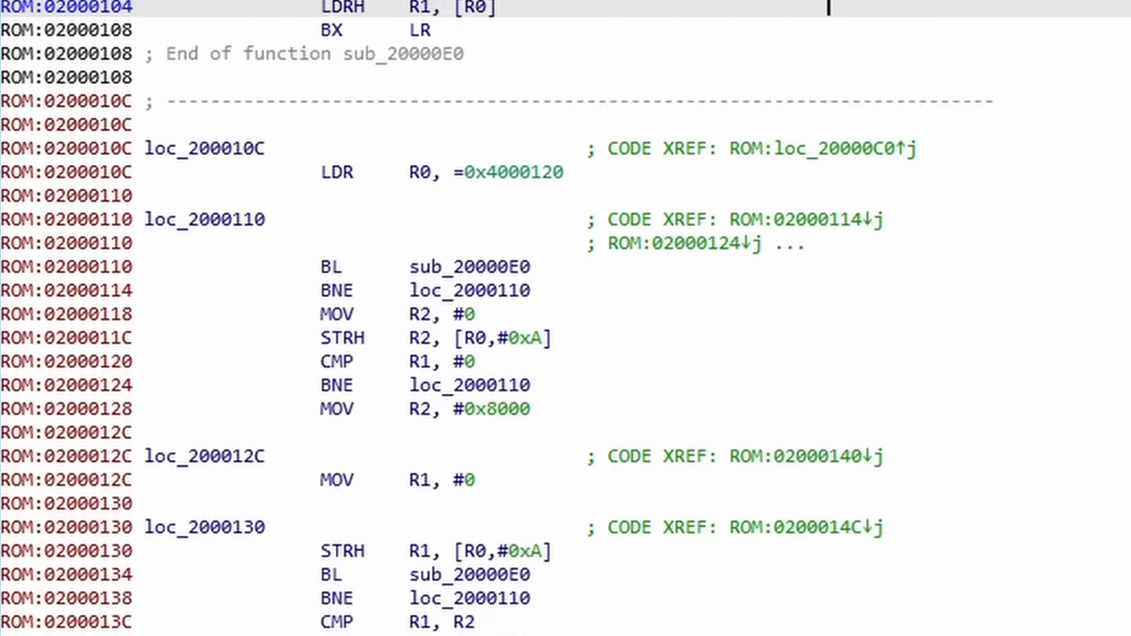
pyautogui.scroll(-3)
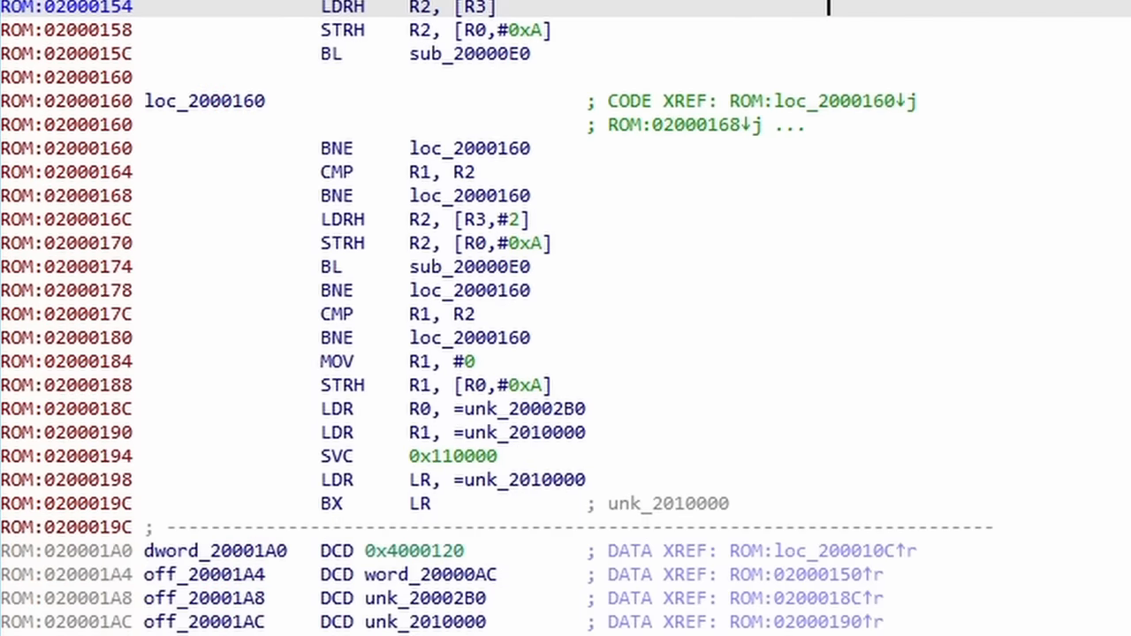
pyautogui.scroll(-3)
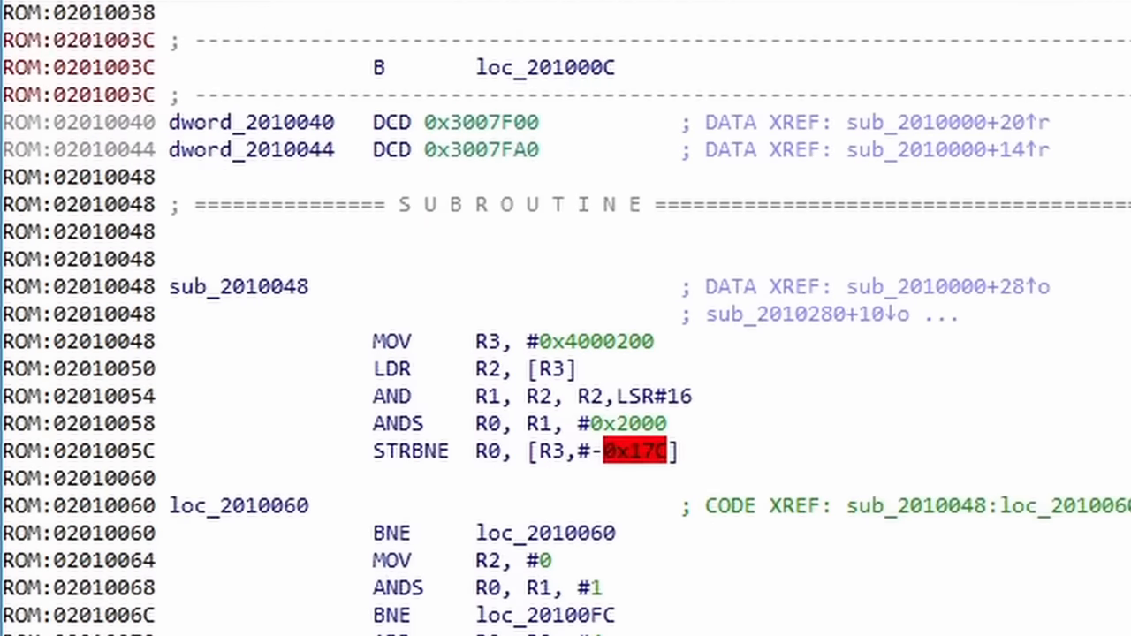
pyautogui.scroll(-3)
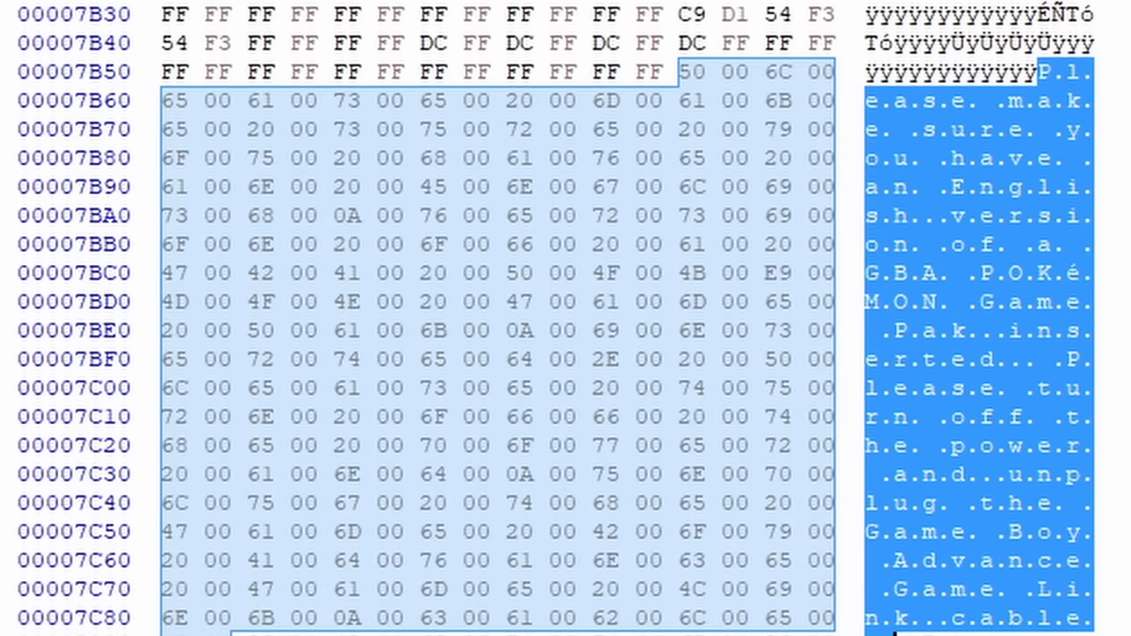
# Scroll the hex editor to offset 0x7B50 showing the GBA Game Pak and Game Link cable message
pyautogui.scroll(-3)
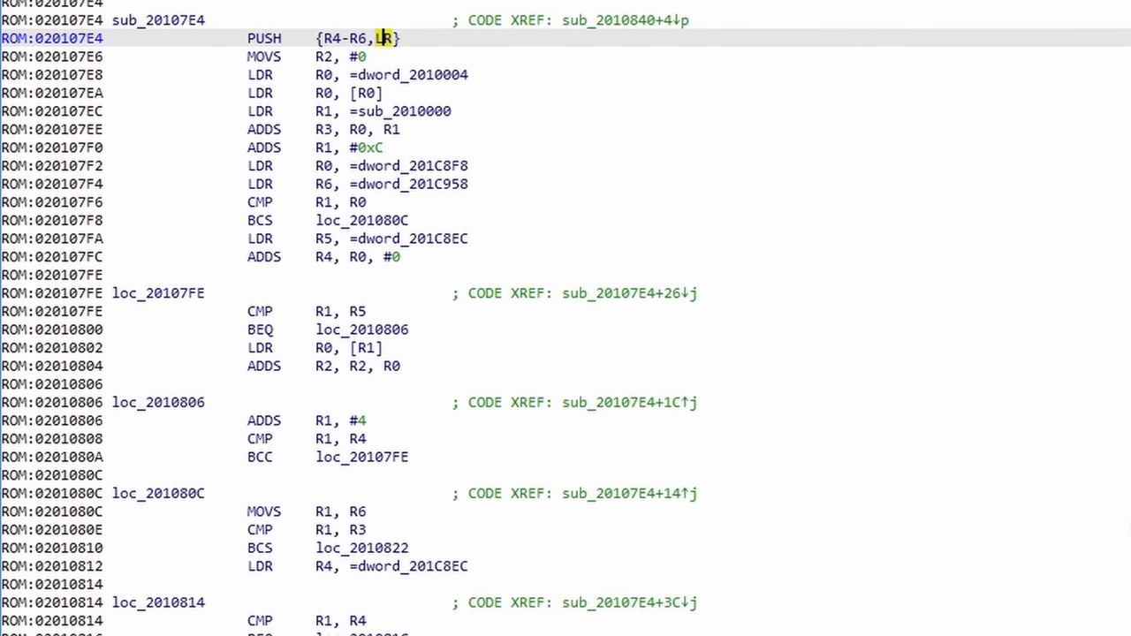
# Scroll the disassembly through sub_20107E4's register pushes, data loads and loops
pyautogui.scroll(-3)
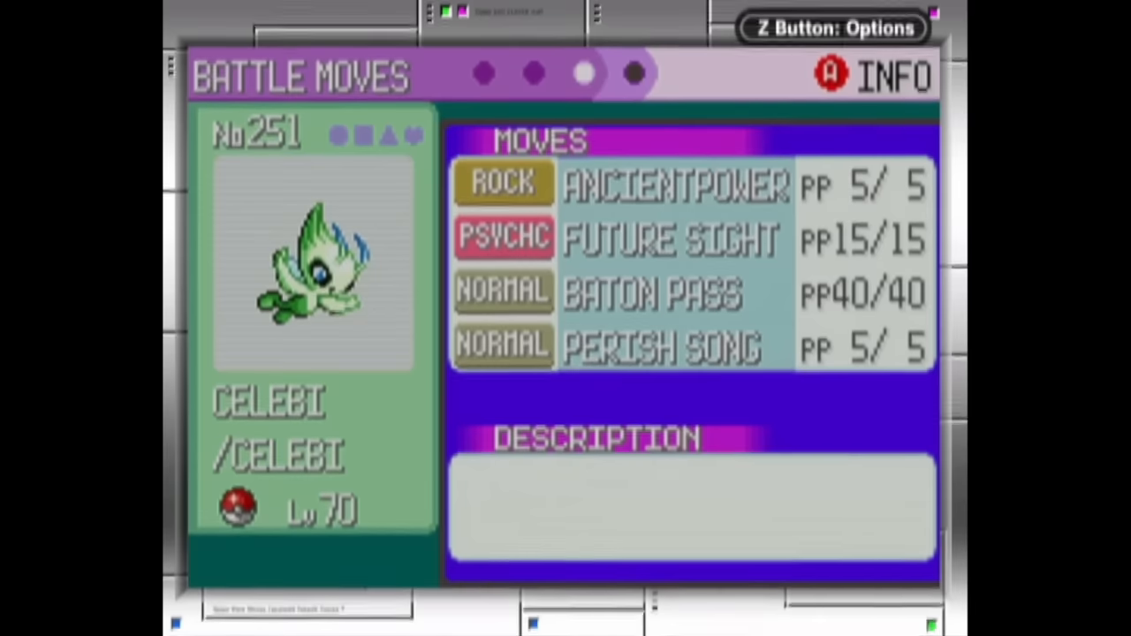
# Page Celebi's summary to the Battle Moves screen with Ancientpower, Future Sight, Baton Pass, Perish Song
pyautogui.press('left')
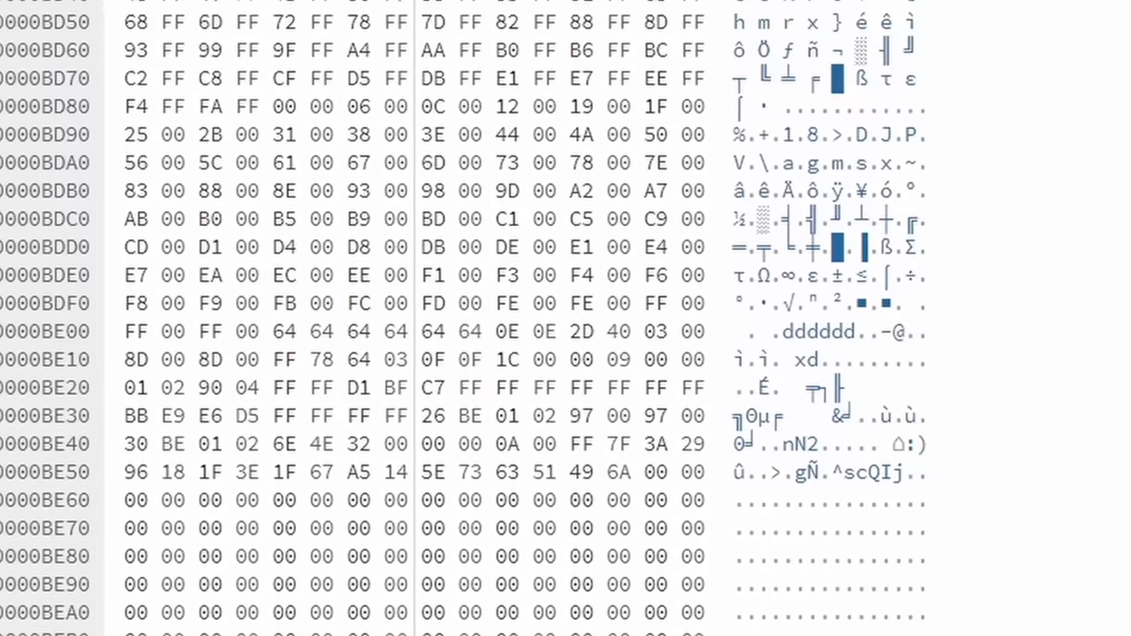
# Scroll through sub_201048C's 18-case switch and its jump table cases
pyautogui.scroll(-3)
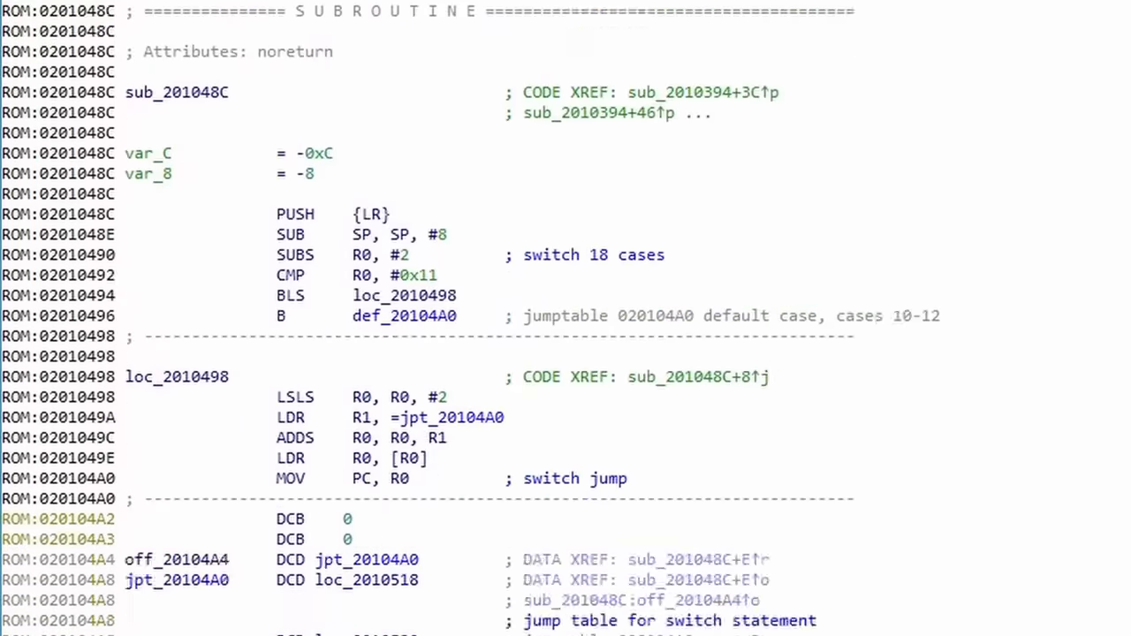
pyautogui.scroll(-3)
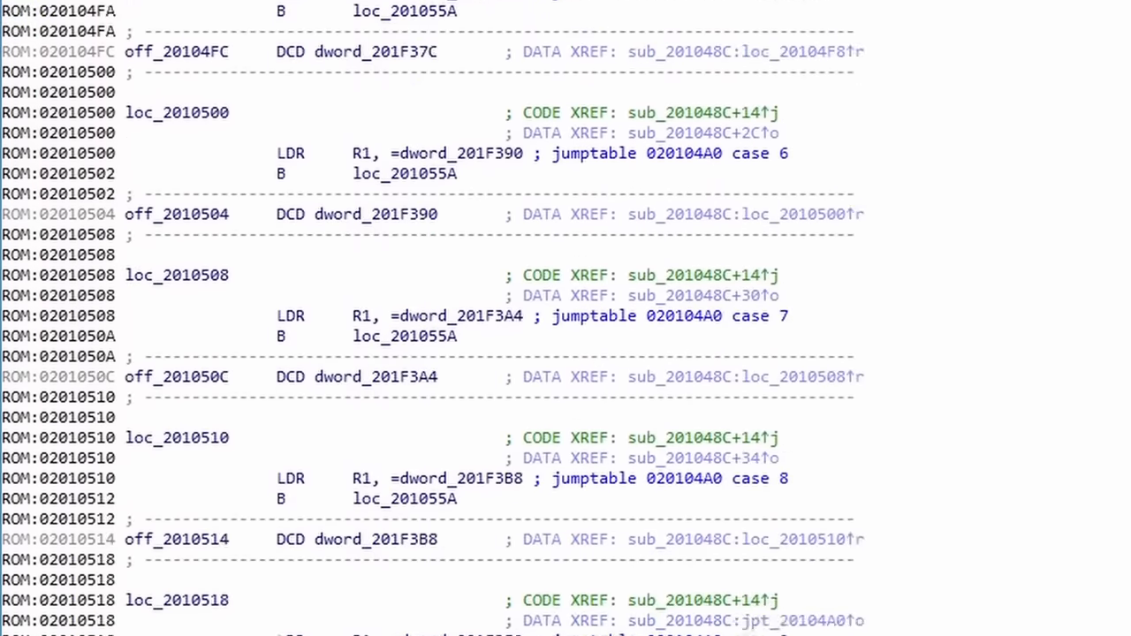
pyautogui.scroll(-3)
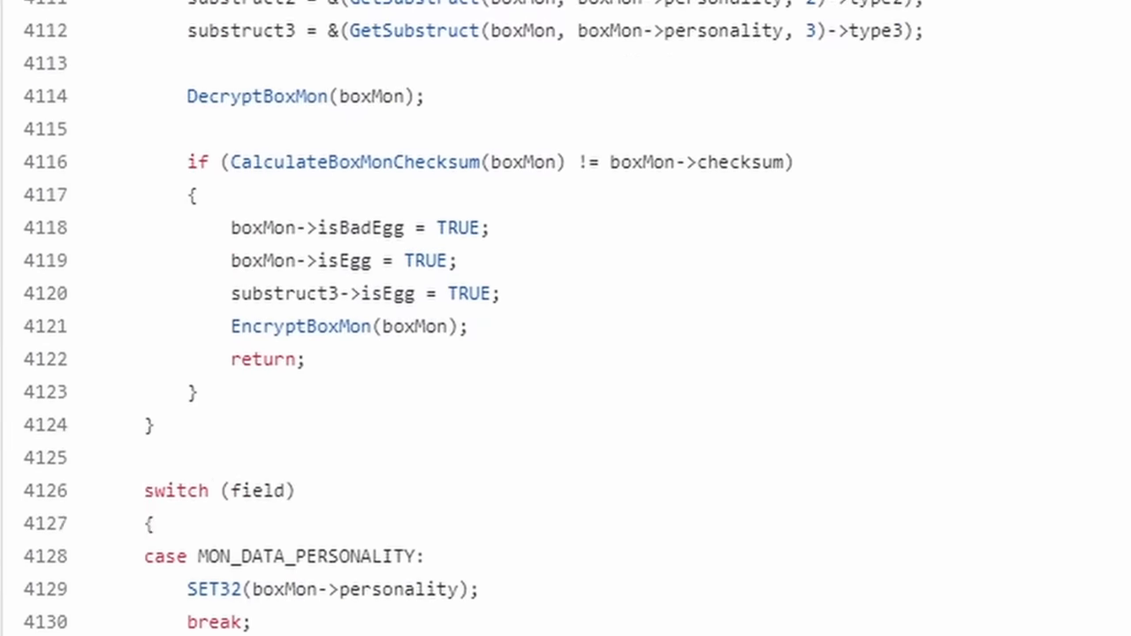
# Scroll past CalculateBoxMonChecksum to the MON_DATA enumeration from species through IVs to ribbons
pyautogui.scroll(-3)
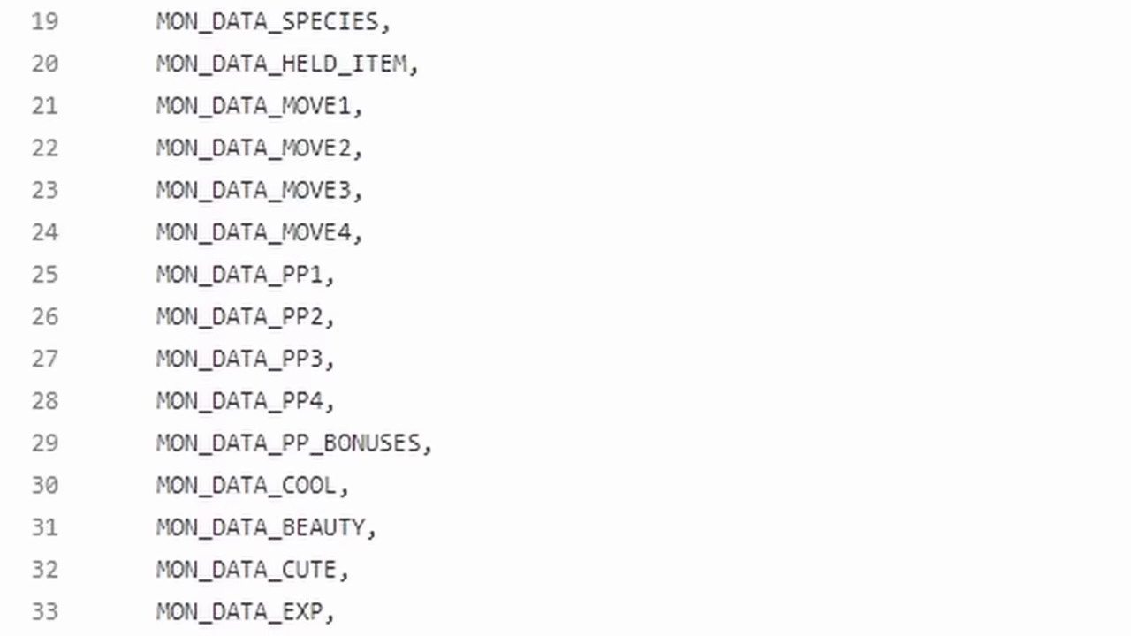
pyautogui.scroll(-3)
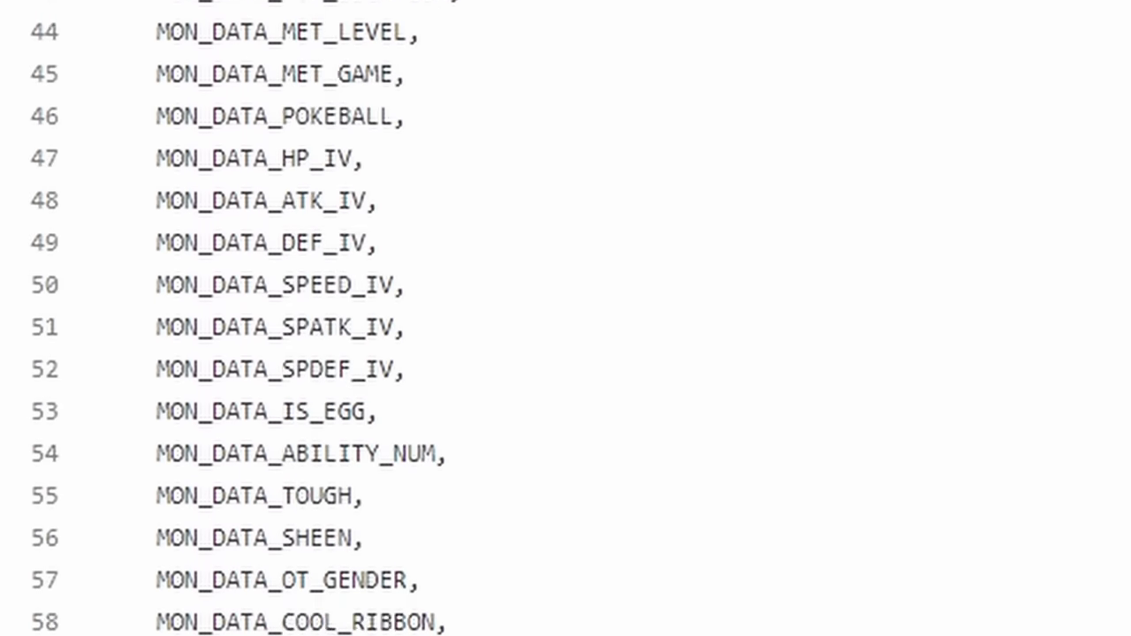
pyautogui.scroll(-3)
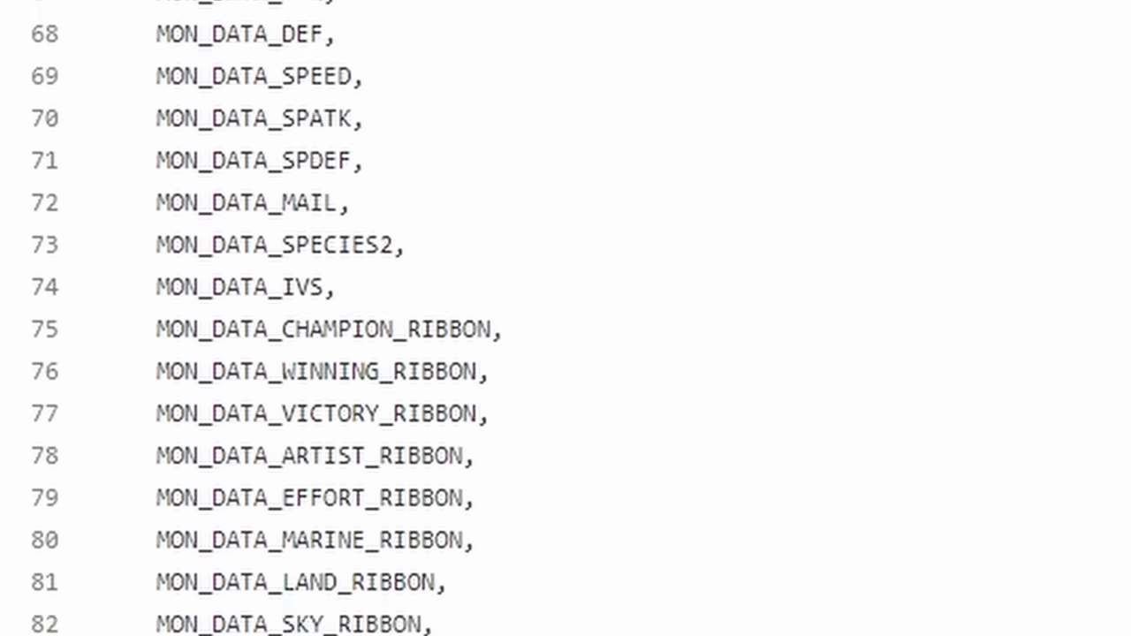